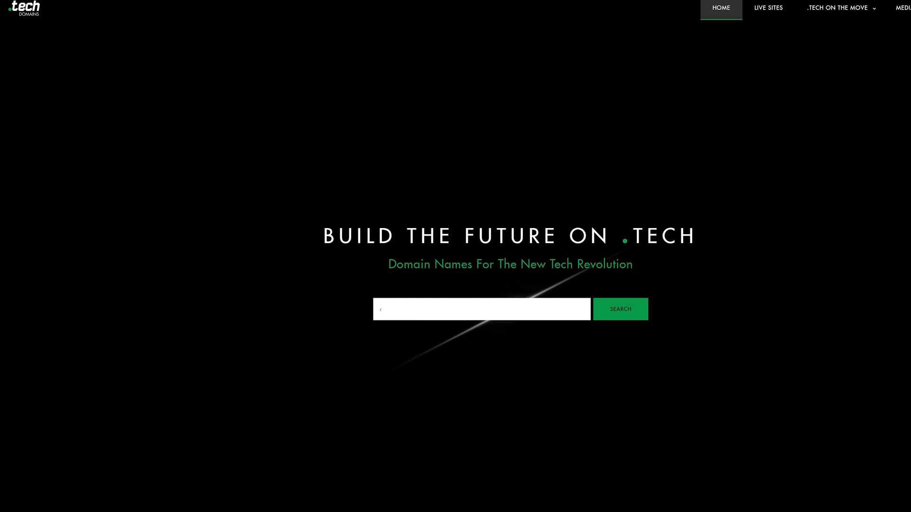
- Try reviews.tech in the domain search, then clear it
{"action": "type", "text": "reviews"}
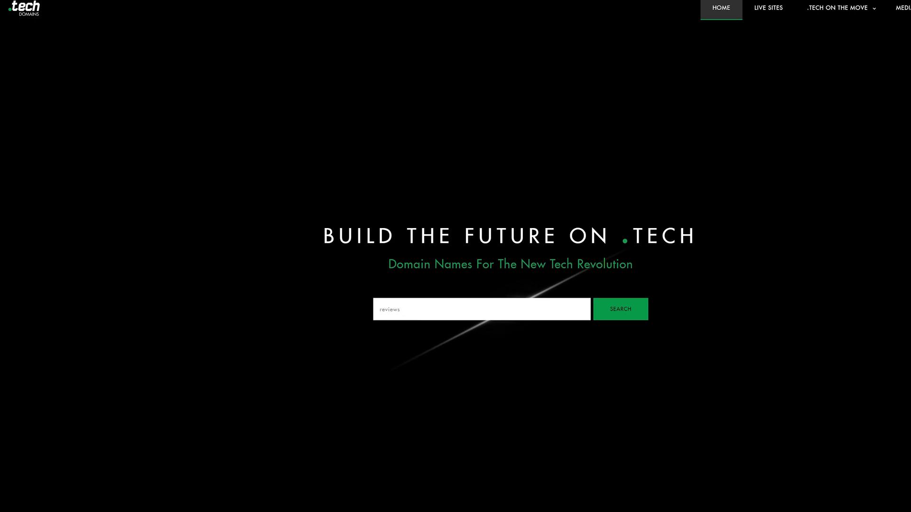
{"action": "type", "text": ".tech"}
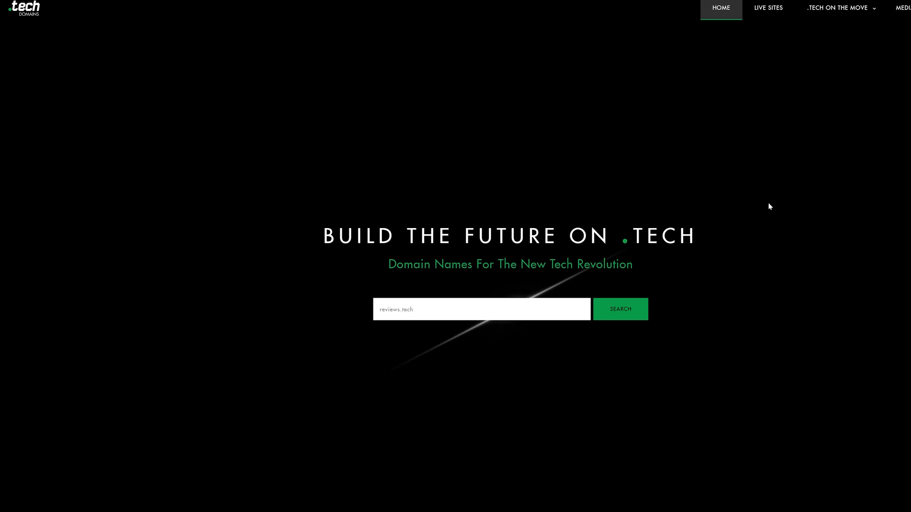
{"action": "key", "text": "Backspace"}
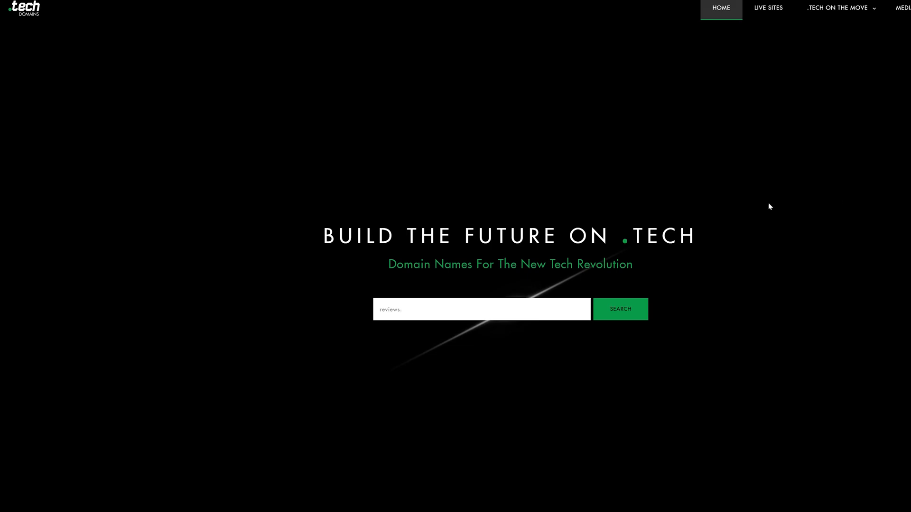
- Try lifechanging.tech in the domain search, then clear it
{"action": "type", "text": "lifecha"}
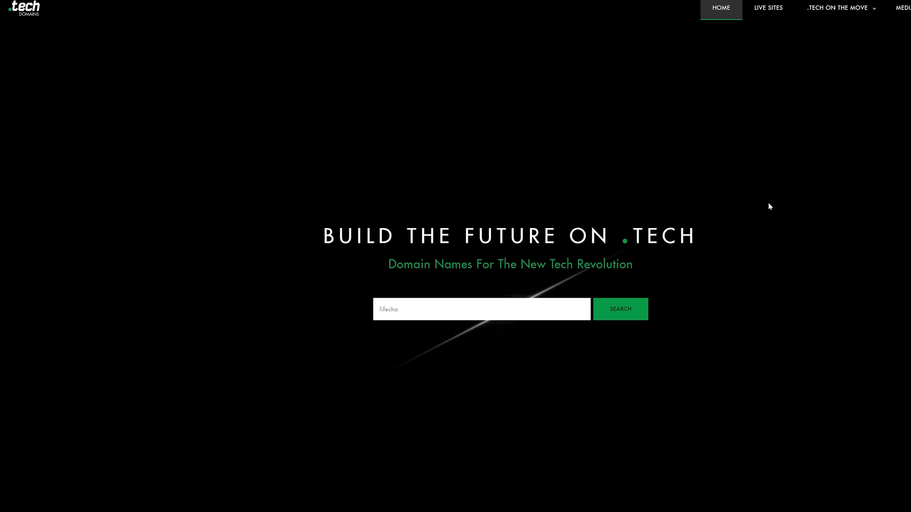
{"action": "type", "text": "nging."}
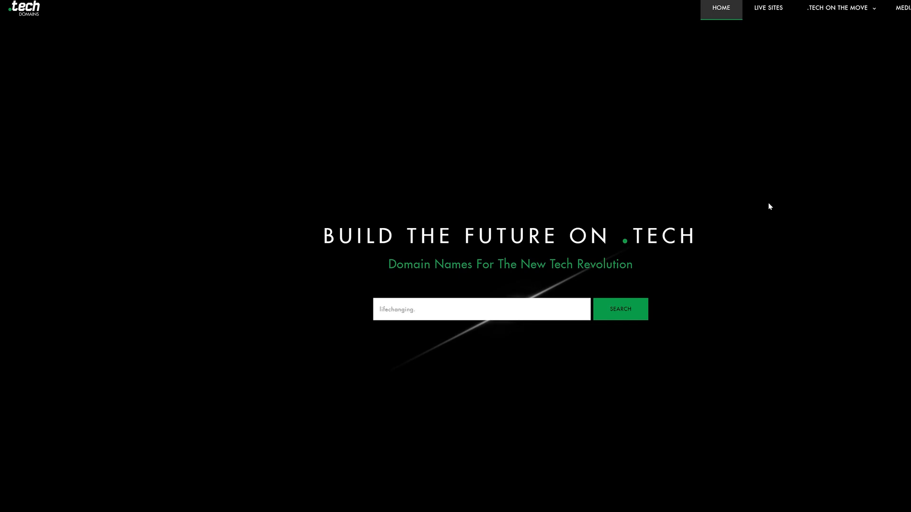
{"action": "type", "text": "tech"}
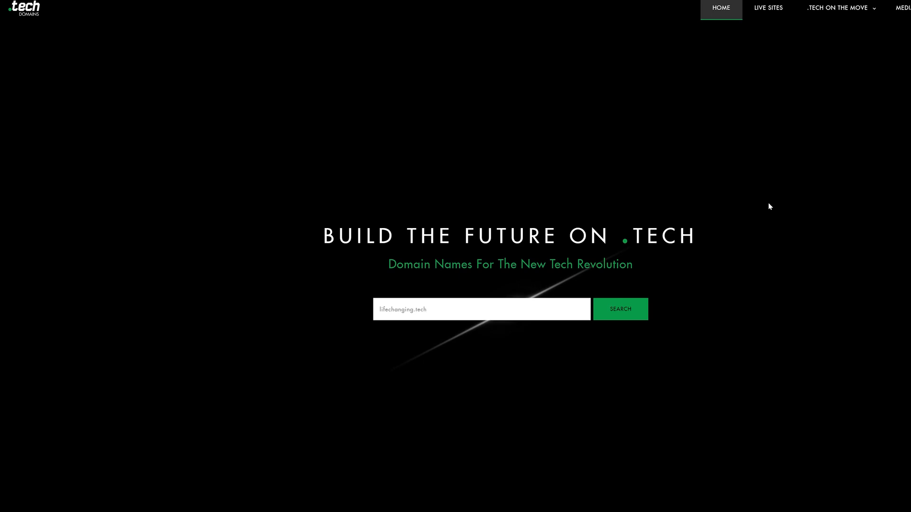
{"action": "key", "text": "Backspace"}
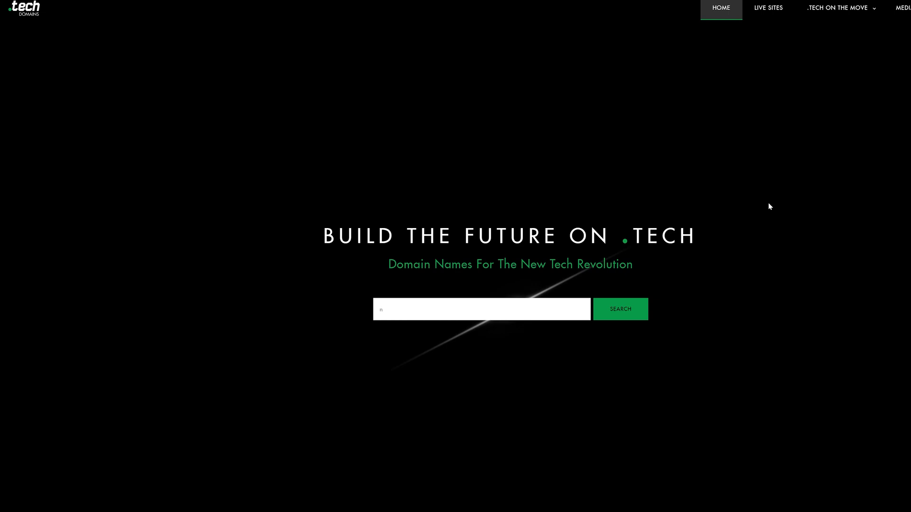
- Enter newprod in the search and move down to the Breakthrough Stories section
{"action": "type", "text": "ewprod"}
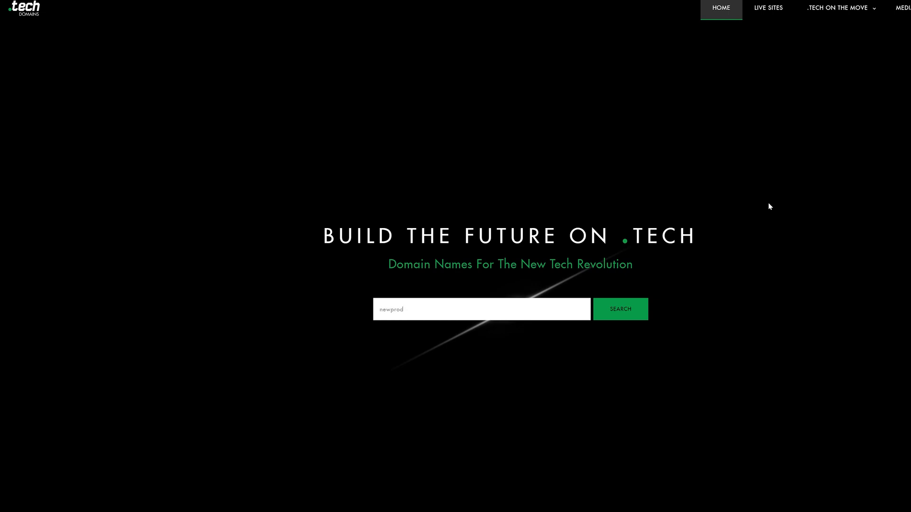
{"action": "scroll", "scroll_direction": "down", "scroll_amount": 3}
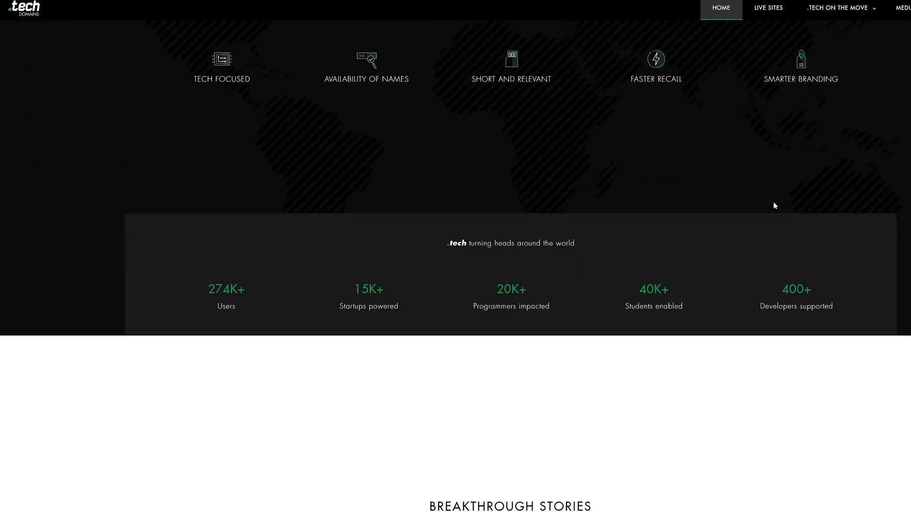
{"action": "scroll", "scroll_direction": "down", "scroll_amount": 3}
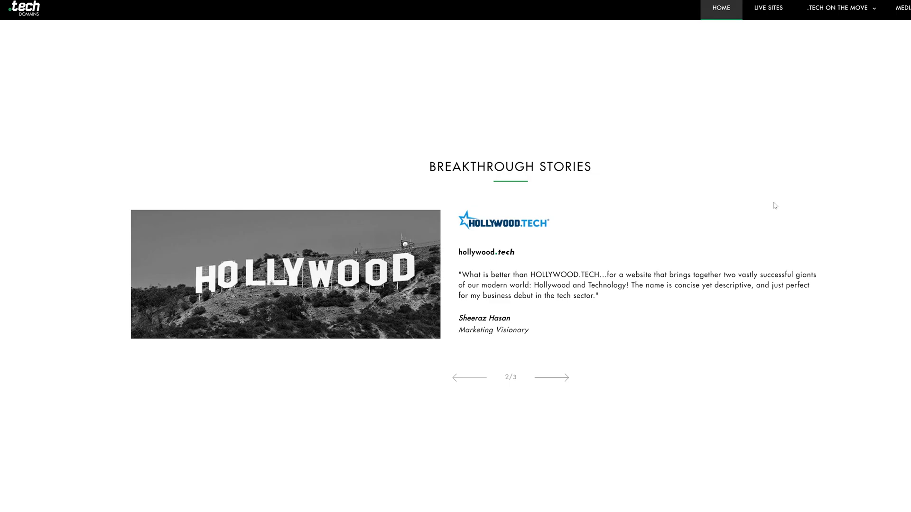
- Cycle through the hollywood.tech, stronger.tech and ces.tech testimonials
{"action": "left_click", "coordinate": [550, 377]}
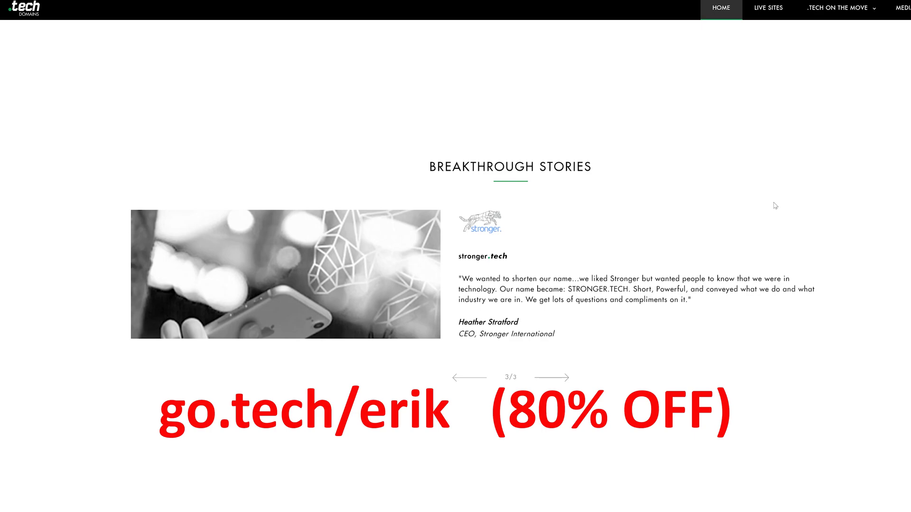
{"action": "left_click", "coordinate": [550, 378]}
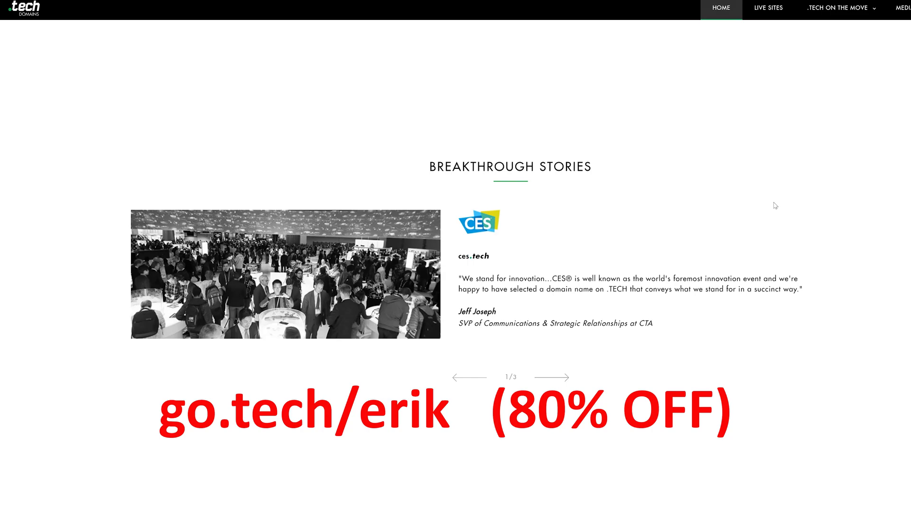
{"action": "left_click", "coordinate": [561, 378]}
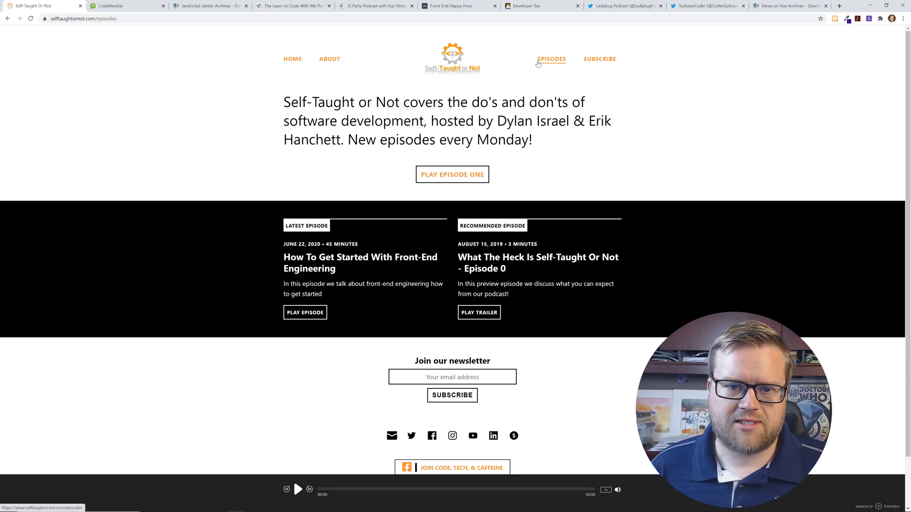
{"action": "left_click", "coordinate": [551, 59]}
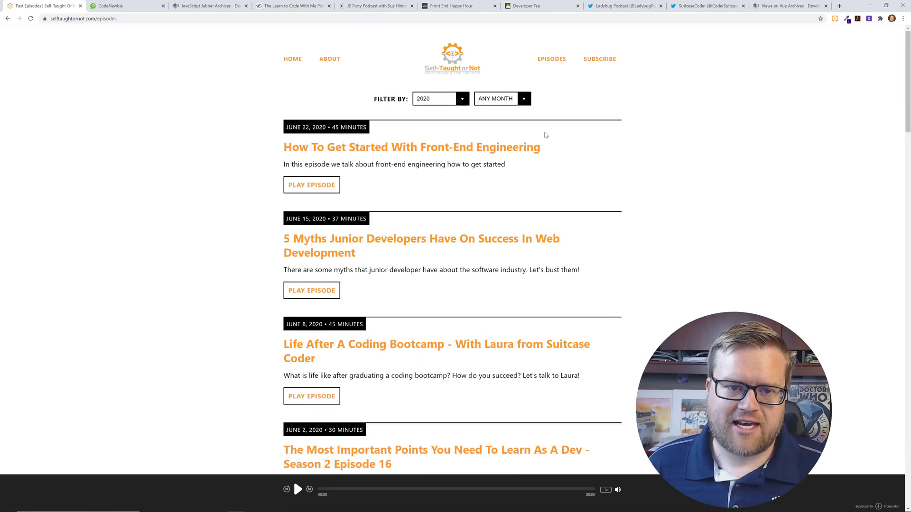
{"action": "scroll", "scroll_direction": "down", "scroll_amount": 3}
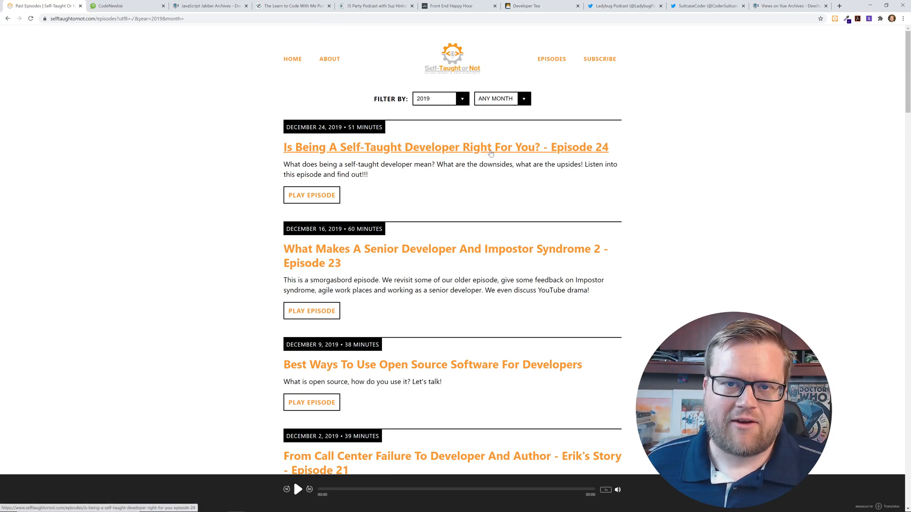
{"action": "mouse_move", "coordinate": [481, 122]}
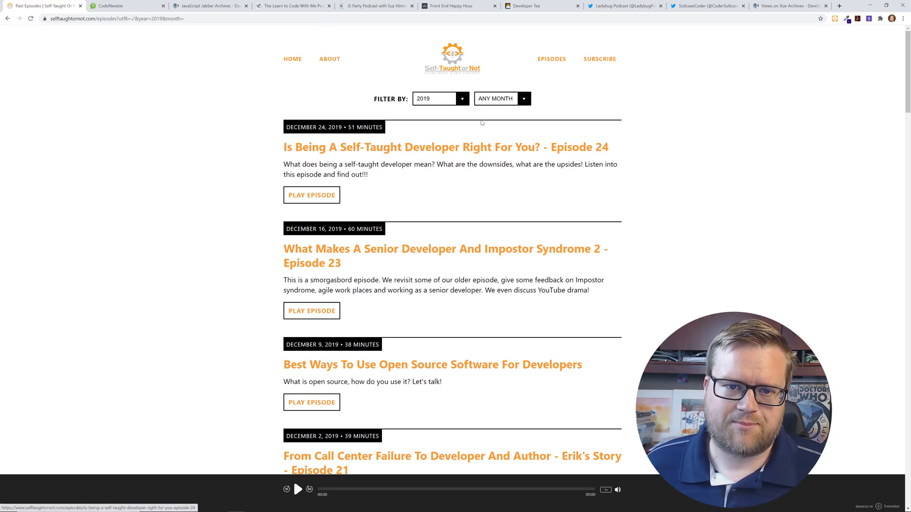
{"action": "left_click", "coordinate": [439, 98]}
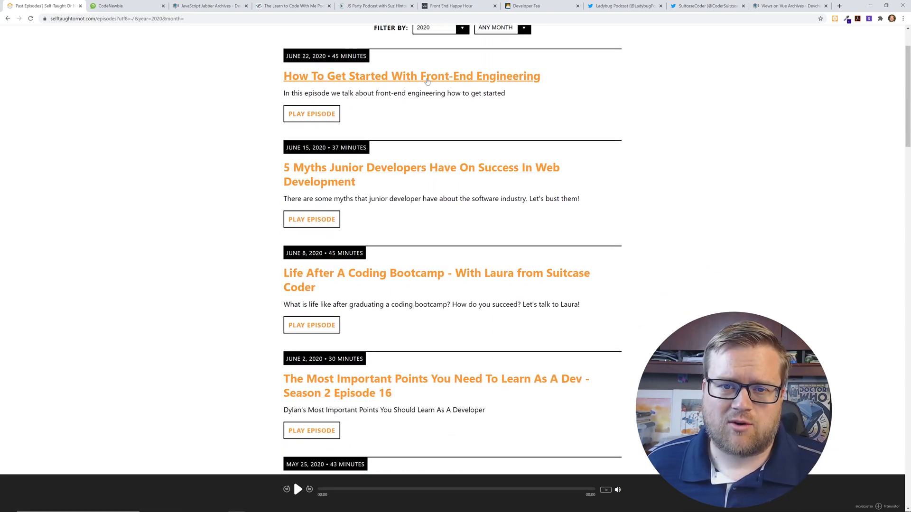
{"action": "mouse_move", "coordinate": [383, 175]}
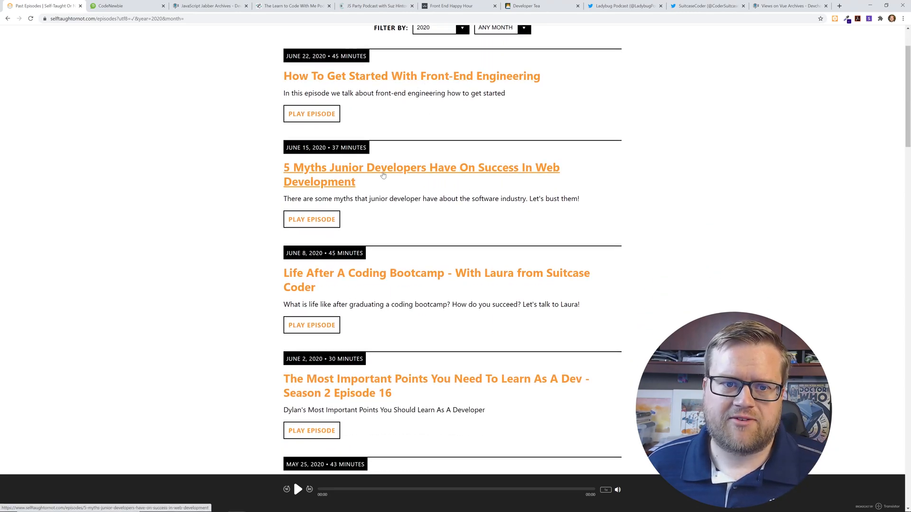
{"action": "scroll", "scroll_direction": "down", "scroll_amount": 3}
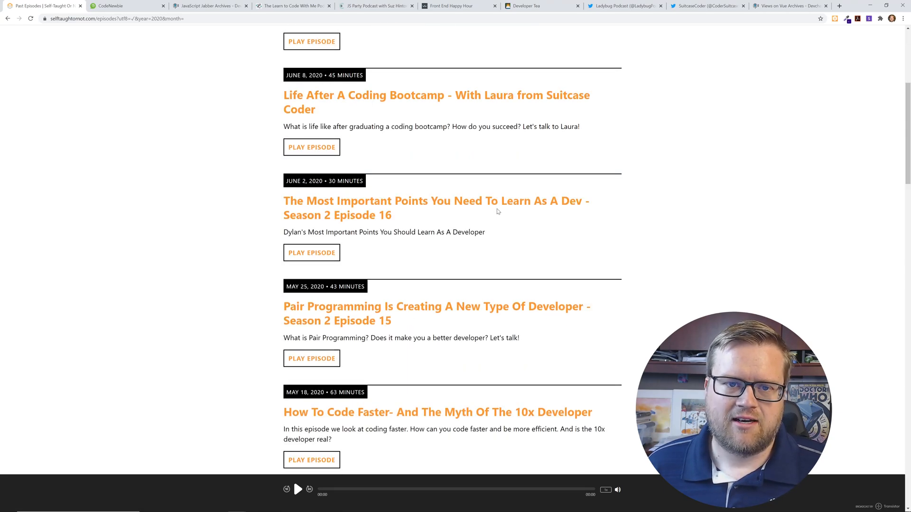
{"action": "mouse_move", "coordinate": [486, 189]}
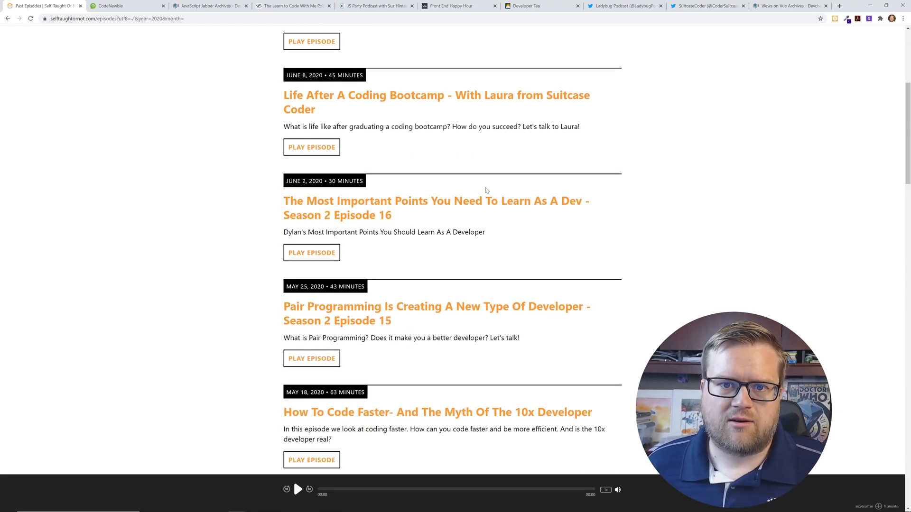
{"action": "mouse_move", "coordinate": [508, 152]}
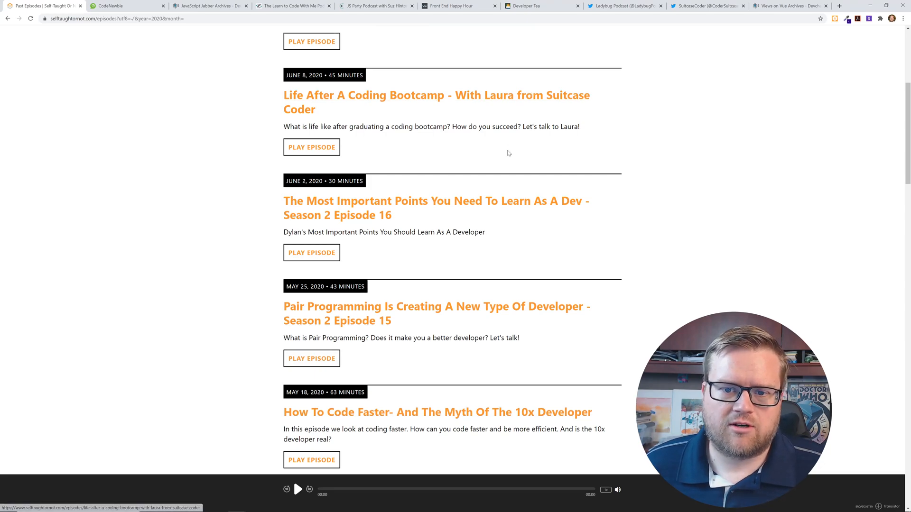
{"action": "scroll", "scroll_direction": "down", "scroll_amount": 3}
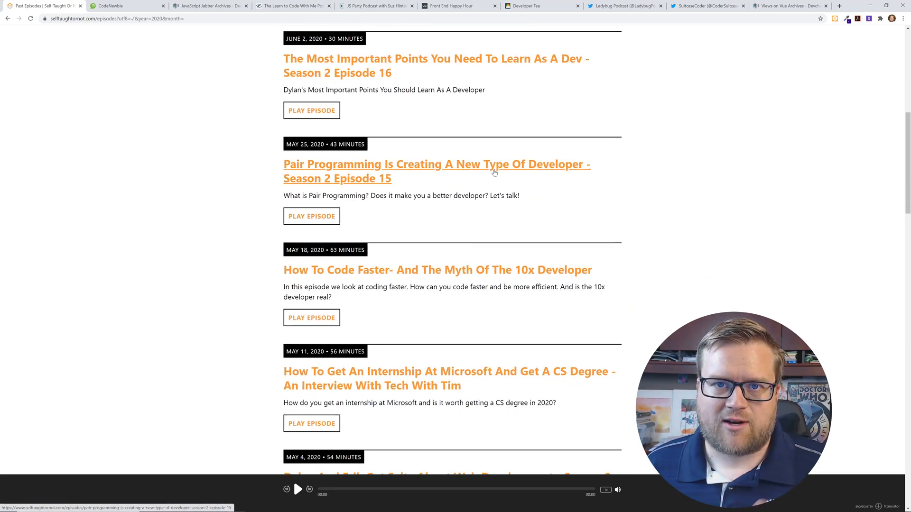
{"action": "mouse_move", "coordinate": [535, 151]}
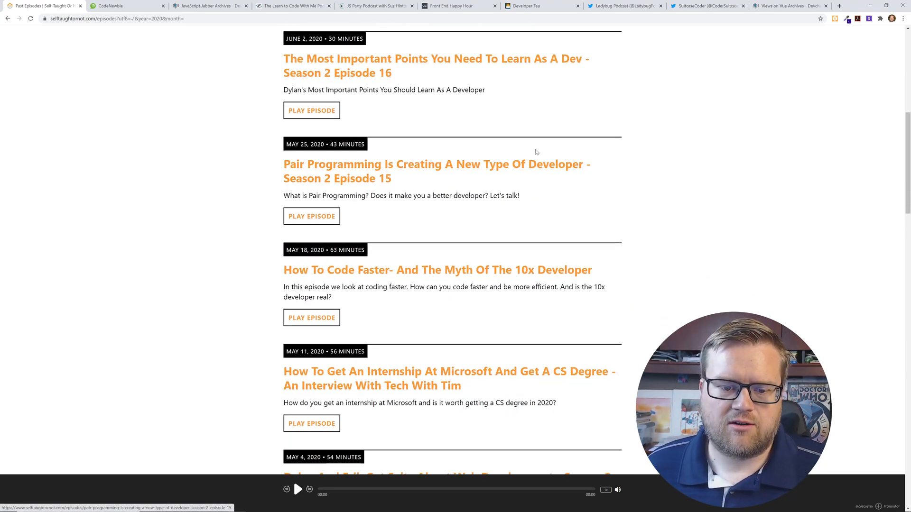
{"action": "scroll", "scroll_direction": "down", "scroll_amount": 3}
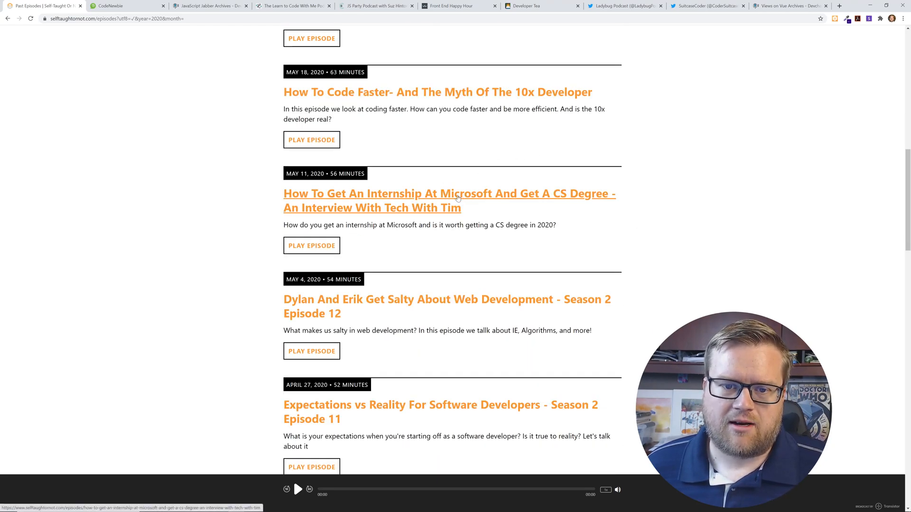
{"action": "scroll", "scroll_direction": "up", "scroll_amount": 3}
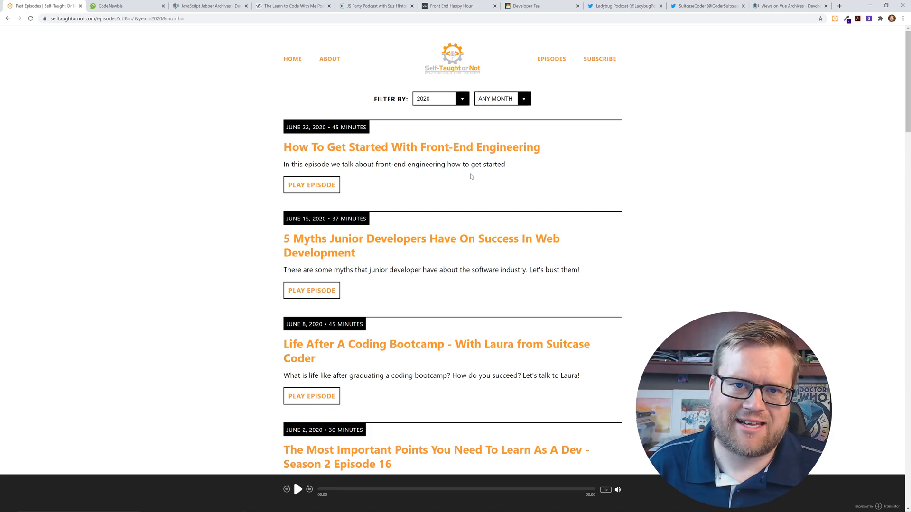
{"action": "mouse_move", "coordinate": [278, 102]}
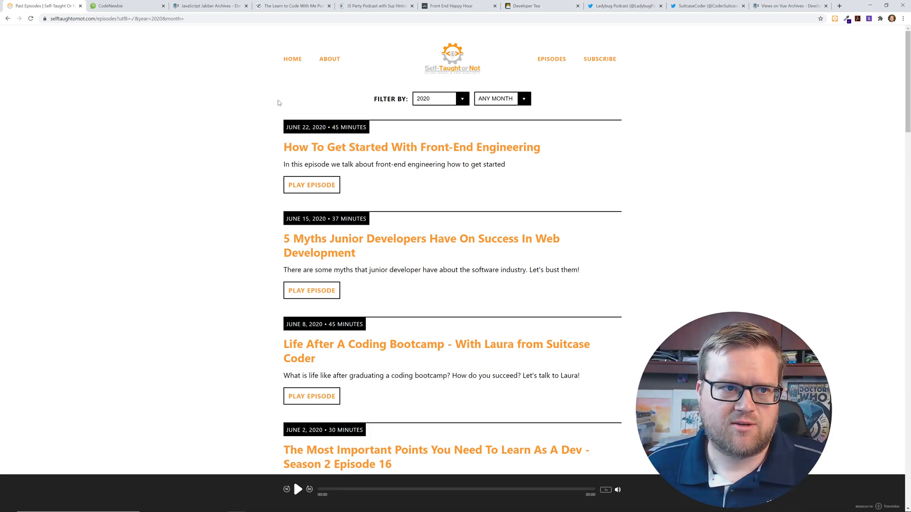
- Switch to the CodeNewbie homepage and look over its season 12 podcast episodes
{"action": "left_click", "coordinate": [128, 6]}
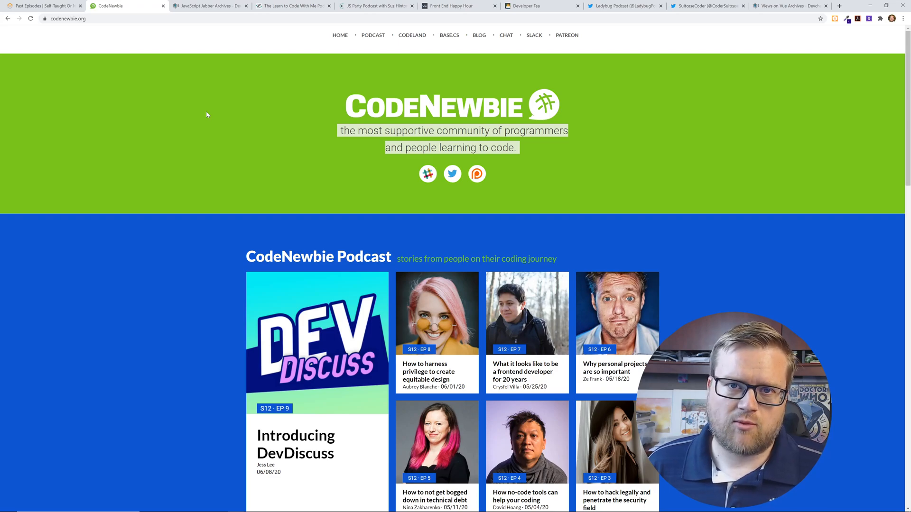
{"action": "scroll", "scroll_direction": "down", "scroll_amount": 3}
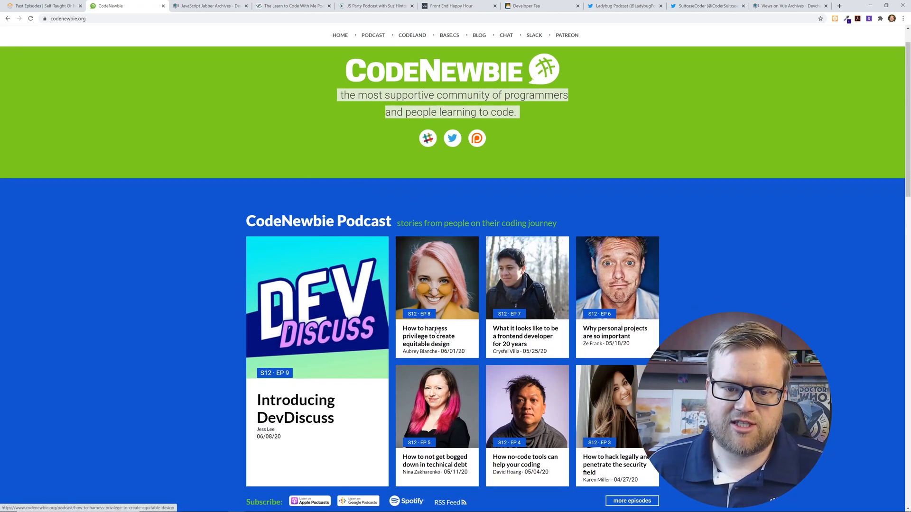
{"action": "mouse_move", "coordinate": [505, 336]}
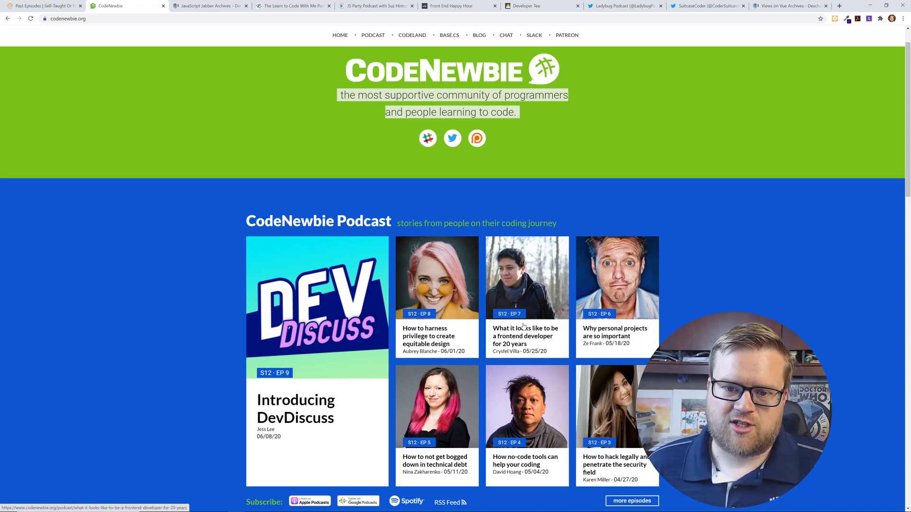
{"action": "mouse_move", "coordinate": [617, 336]}
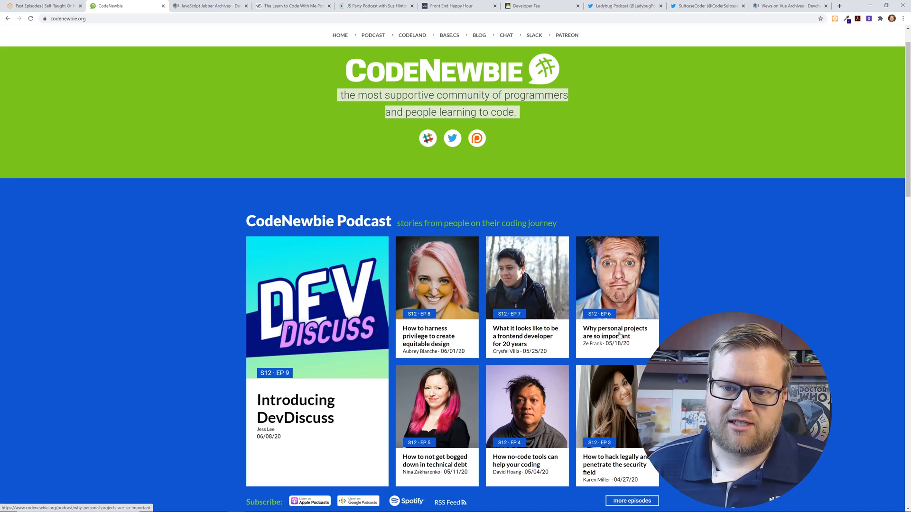
{"action": "mouse_move", "coordinate": [463, 390]}
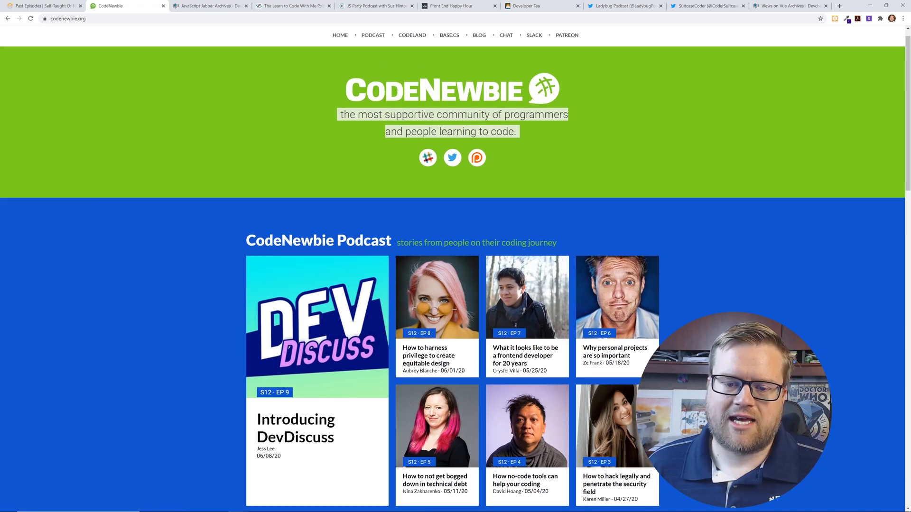
{"action": "scroll", "scroll_direction": "down", "scroll_amount": 3}
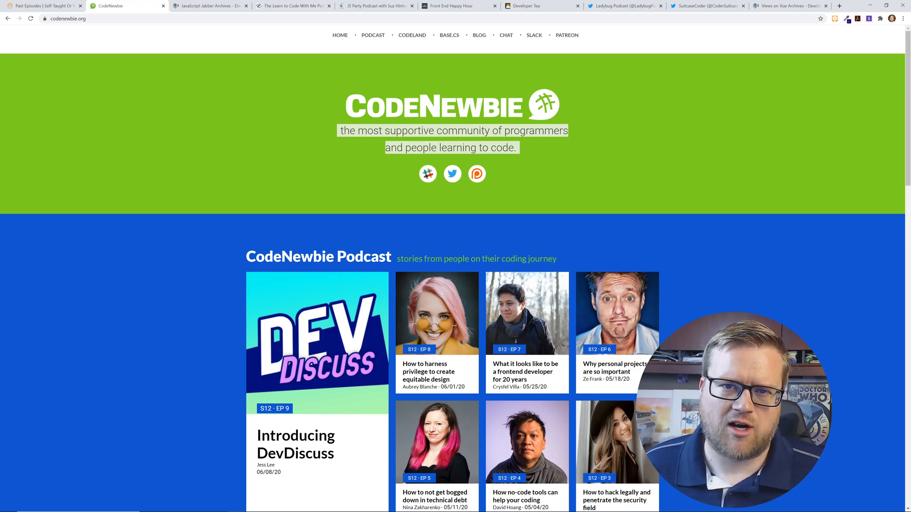
- View the JavaScript Jabber archive, then move on to the Learn to Code With Me podcast page
{"action": "left_click", "coordinate": [209, 6]}
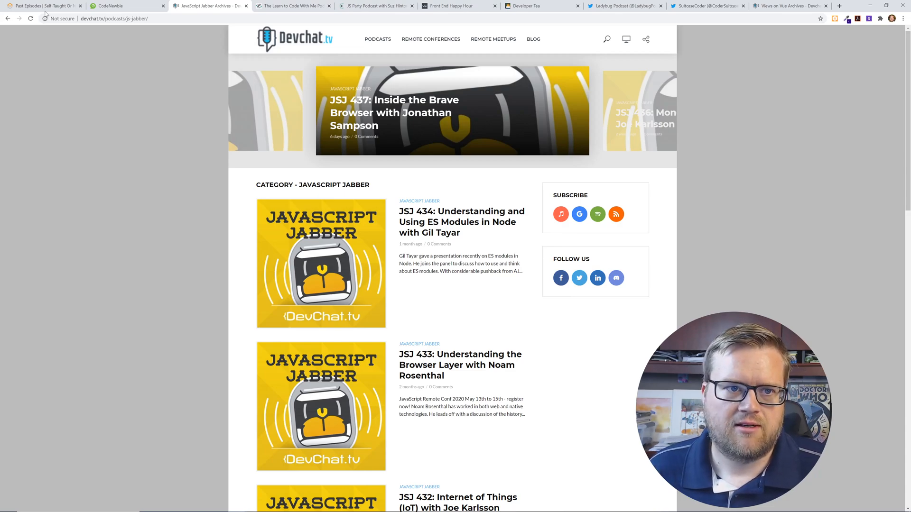
{"action": "left_click", "coordinate": [293, 6]}
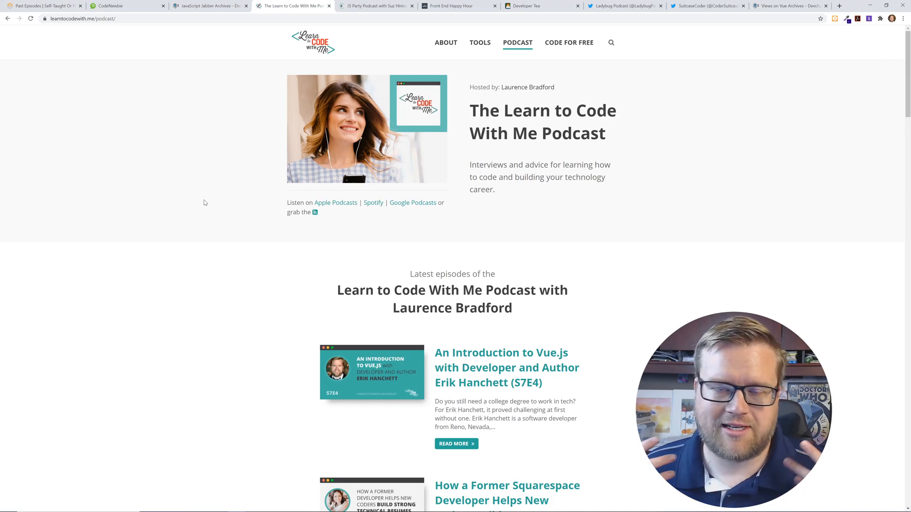
{"action": "mouse_move", "coordinate": [575, 355]}
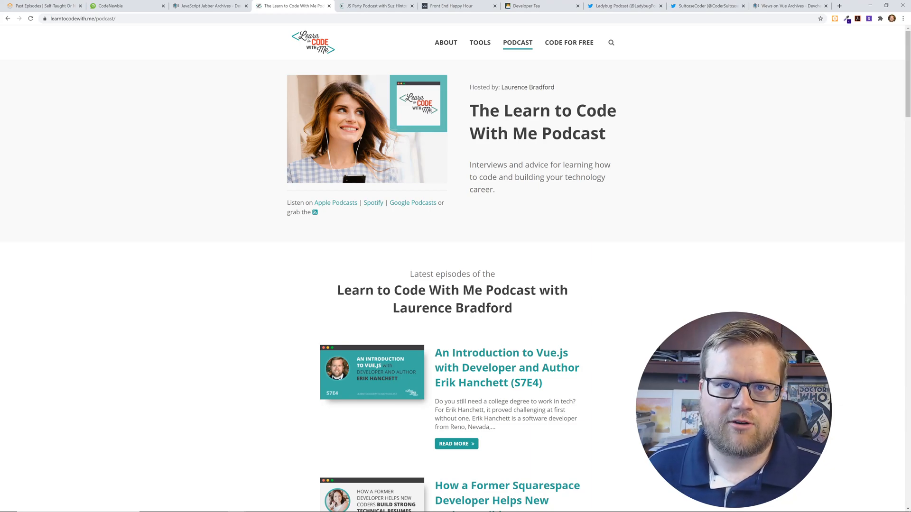
{"action": "scroll", "scroll_direction": "down", "scroll_amount": 3}
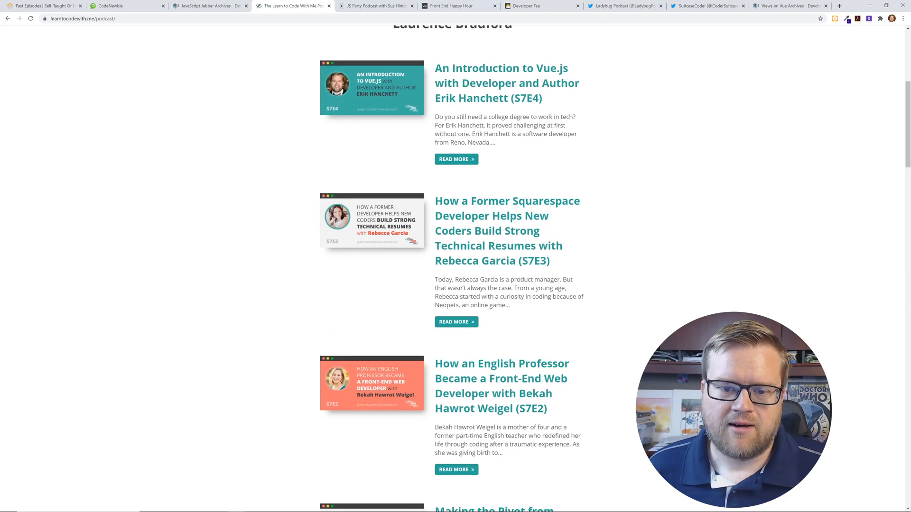
{"action": "scroll", "scroll_direction": "up", "scroll_amount": 3}
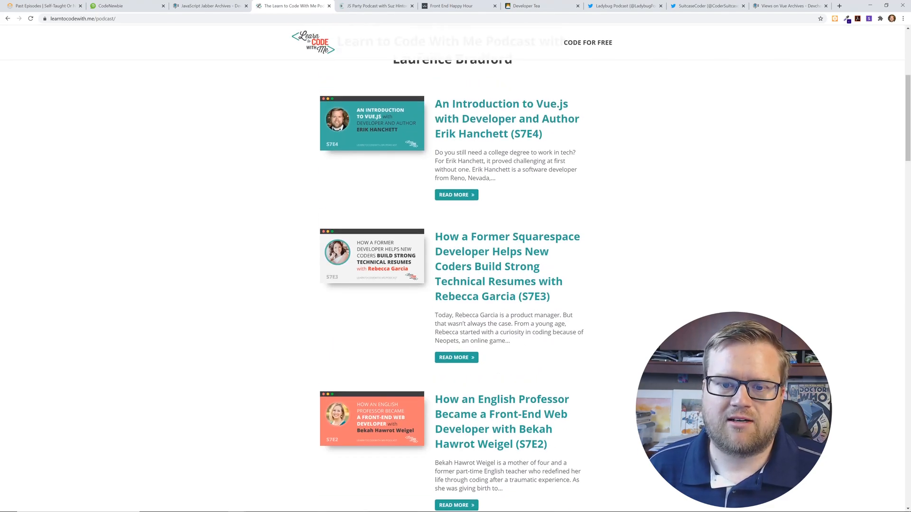
{"action": "scroll", "scroll_direction": "down", "scroll_amount": 3}
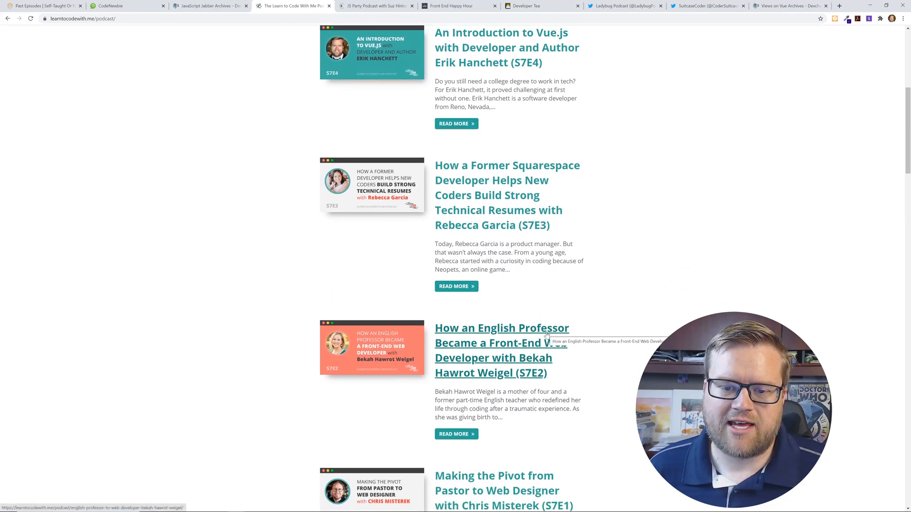
{"action": "mouse_move", "coordinate": [596, 380]}
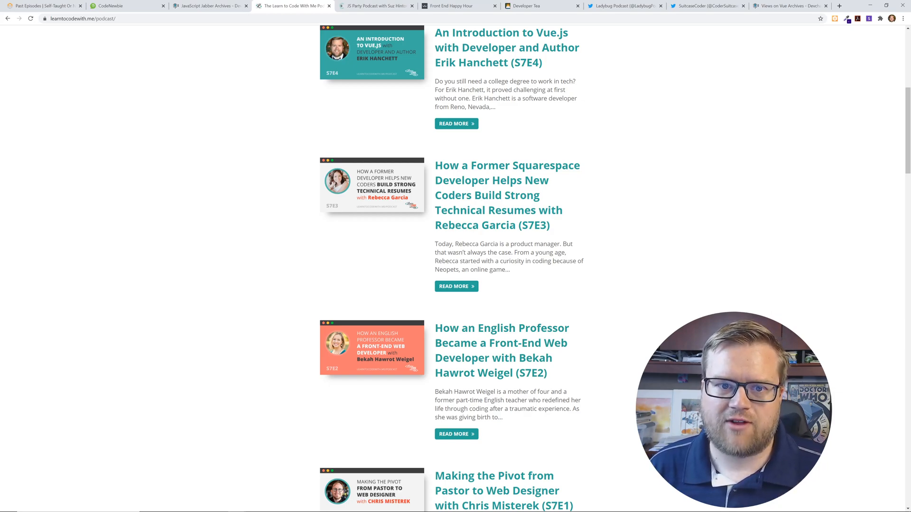
{"action": "mouse_move", "coordinate": [625, 208]}
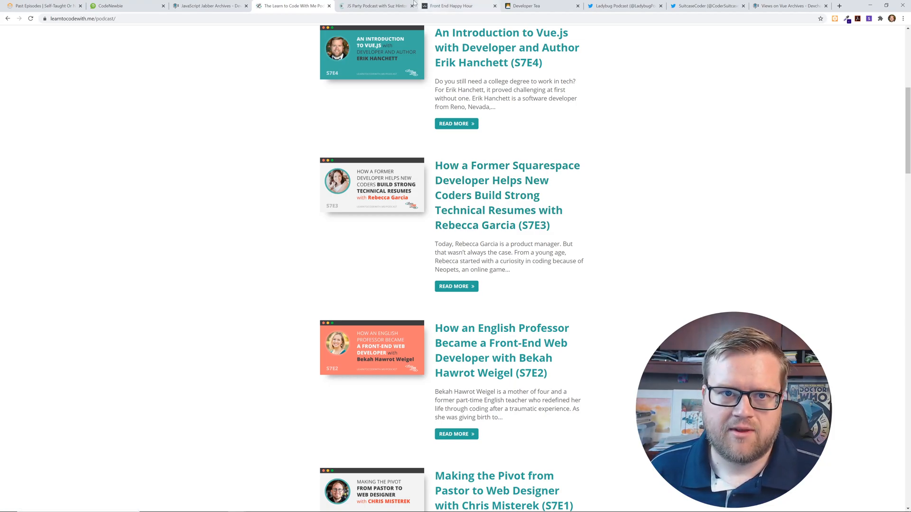
- Switch to the JS Party page on Changelog and browse recent episodes #132 through #130
{"action": "left_click", "coordinate": [377, 6]}
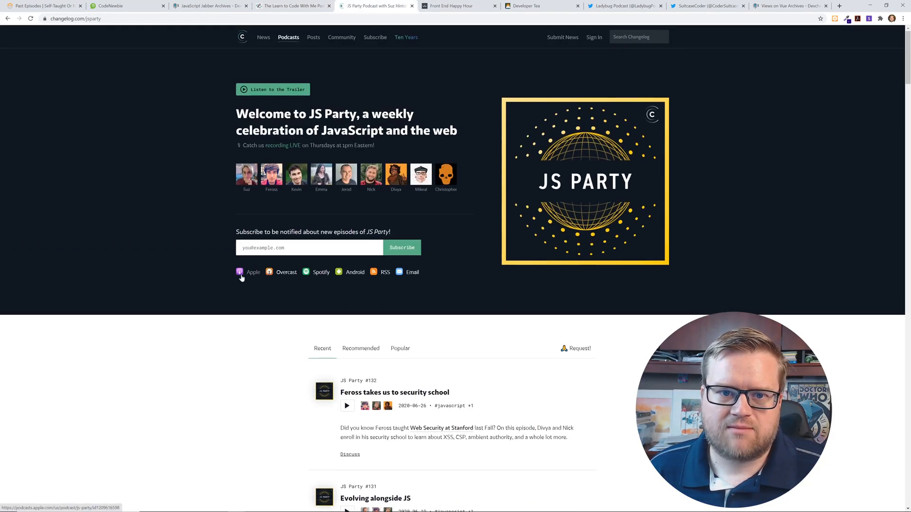
{"action": "mouse_move", "coordinate": [232, 201]}
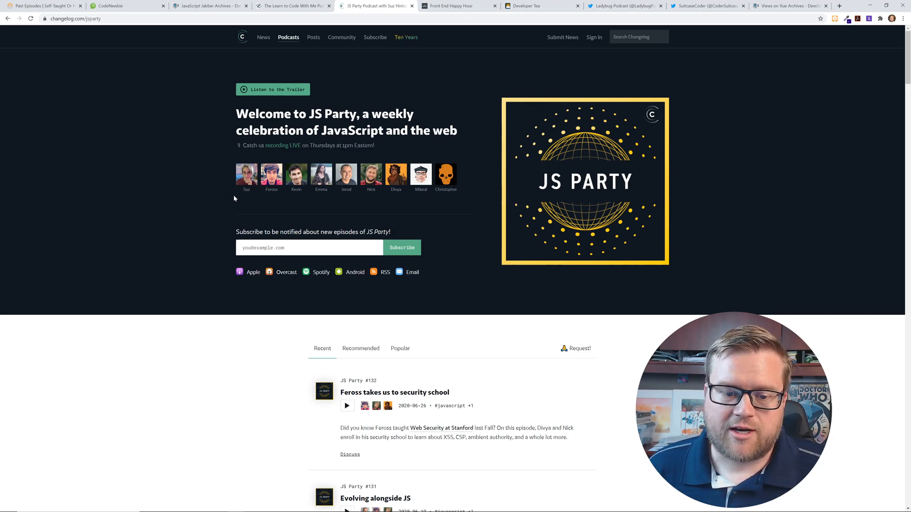
{"action": "scroll", "scroll_direction": "down", "scroll_amount": 3}
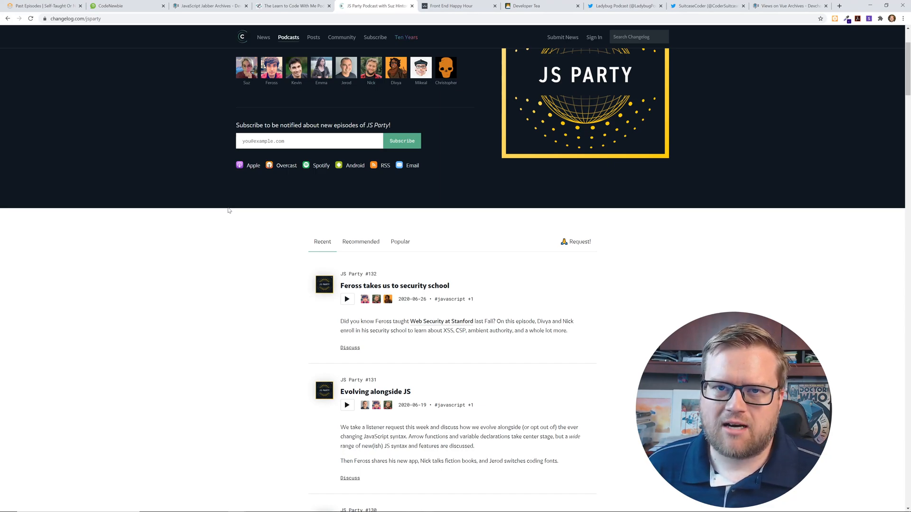
{"action": "mouse_move", "coordinate": [427, 276]}
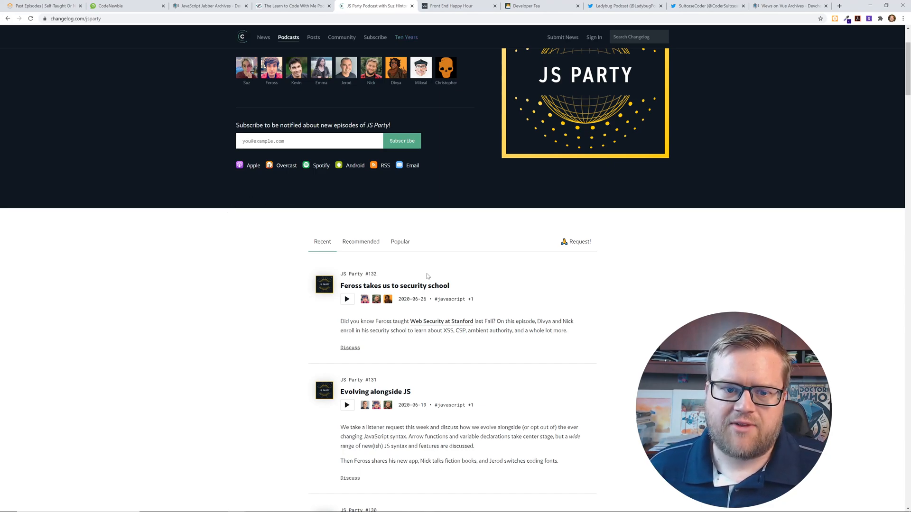
{"action": "scroll", "scroll_direction": "up", "scroll_amount": 3}
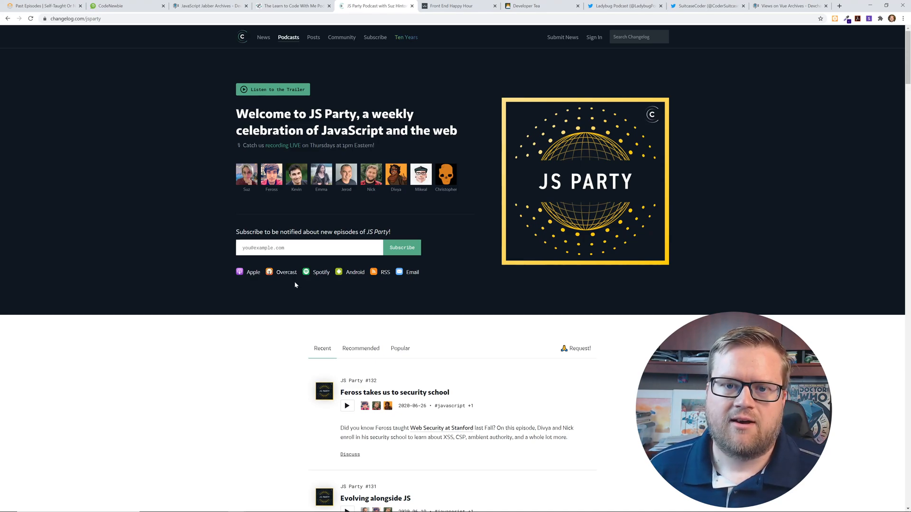
{"action": "scroll", "scroll_direction": "down", "scroll_amount": 3}
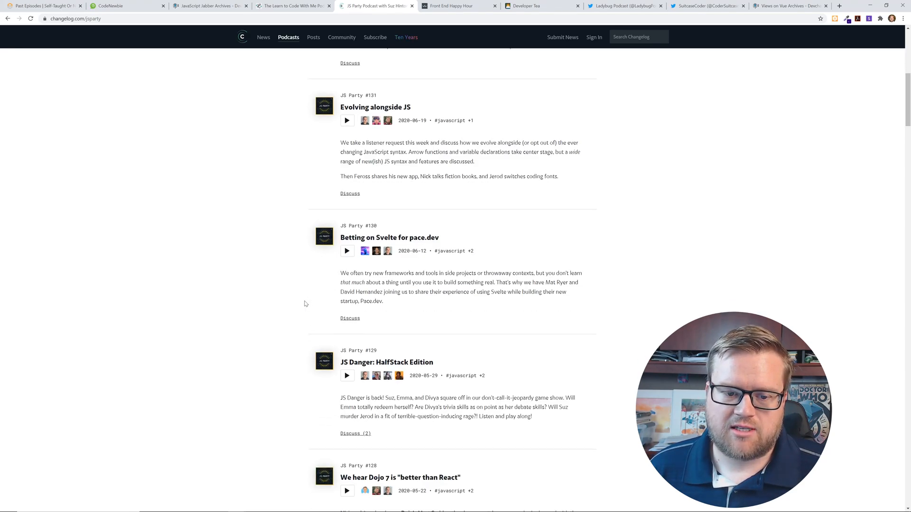
{"action": "scroll", "scroll_direction": "up", "scroll_amount": 3}
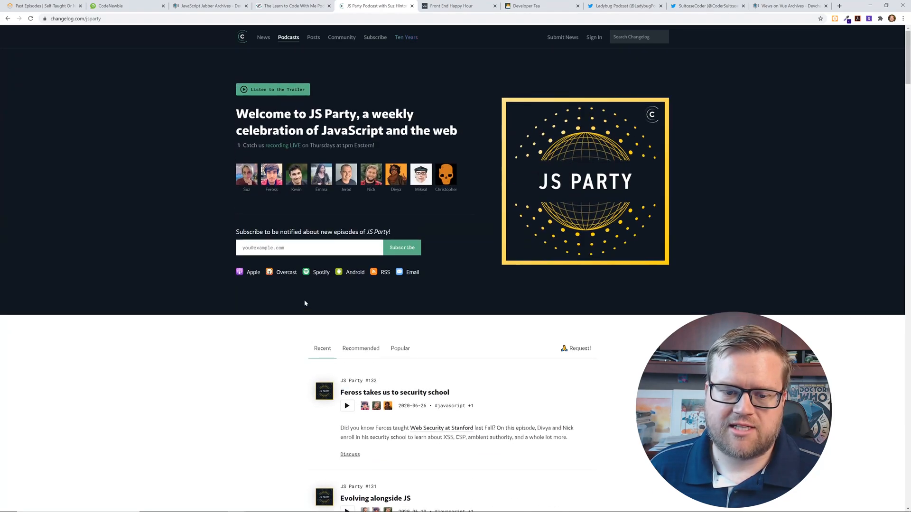
{"action": "scroll", "scroll_direction": "down", "scroll_amount": 3}
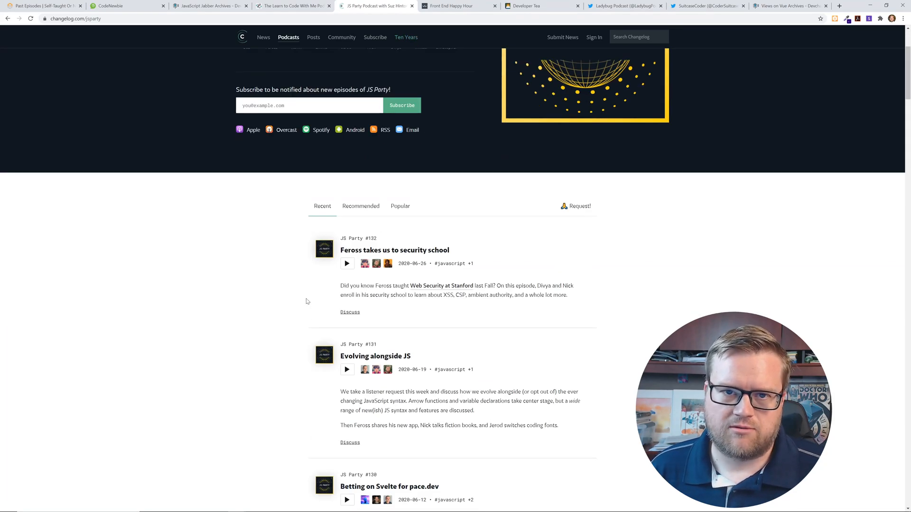
- Switch to Front End Happy Hour, listing episodes 106 through 102
{"action": "left_click", "coordinate": [458, 5]}
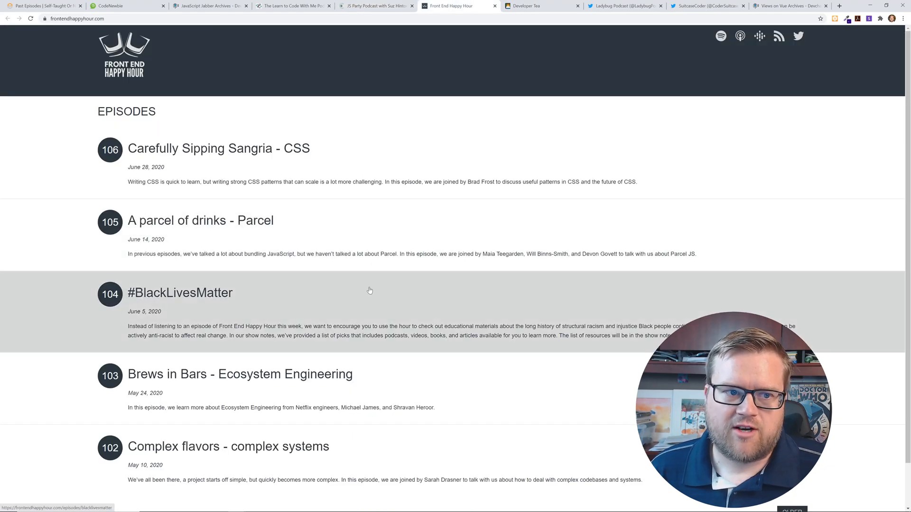
{"action": "mouse_move", "coordinate": [372, 258]}
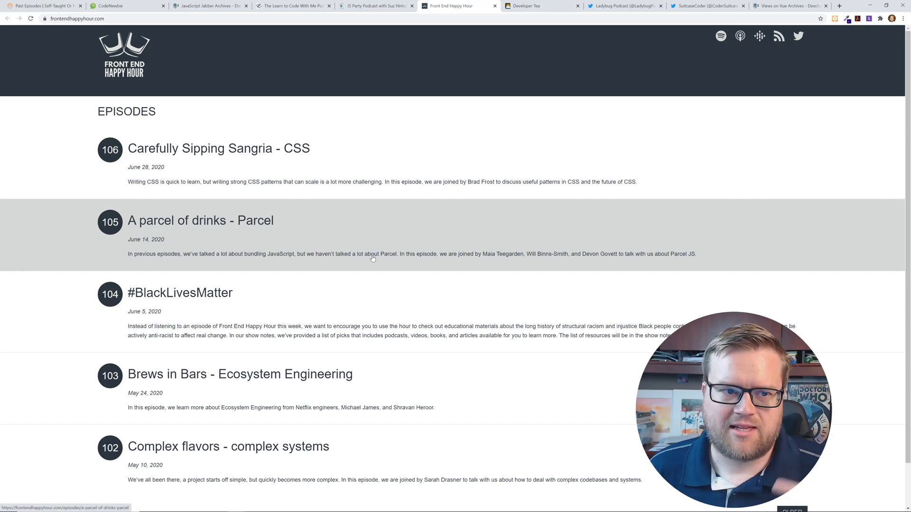
{"action": "mouse_move", "coordinate": [322, 172]}
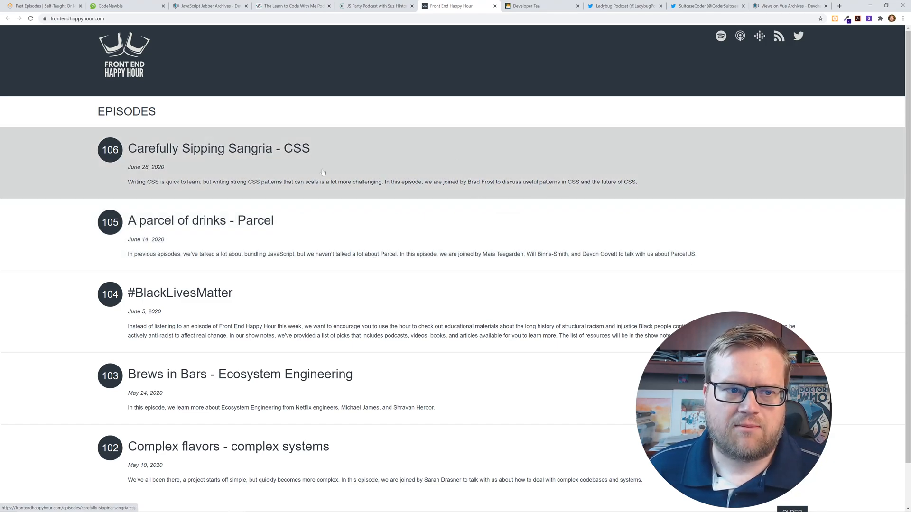
{"action": "mouse_move", "coordinate": [254, 187]}
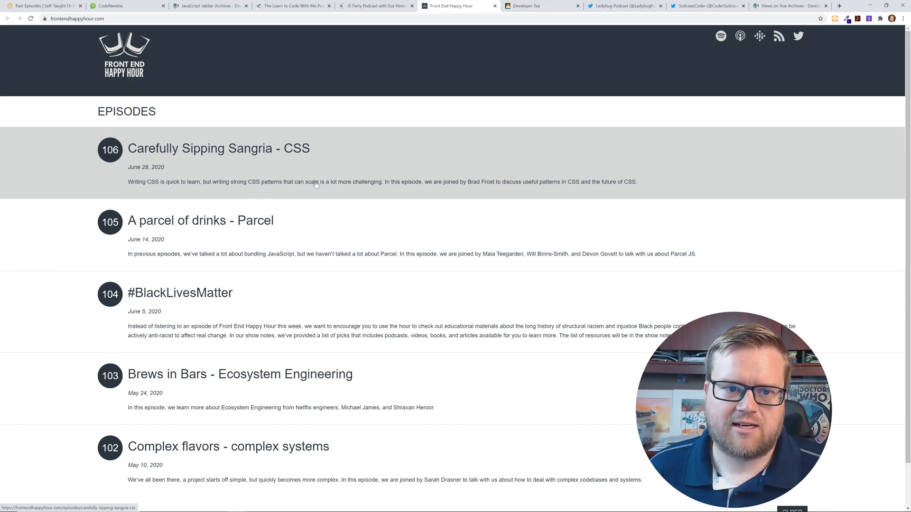
{"action": "mouse_move", "coordinate": [468, 185]}
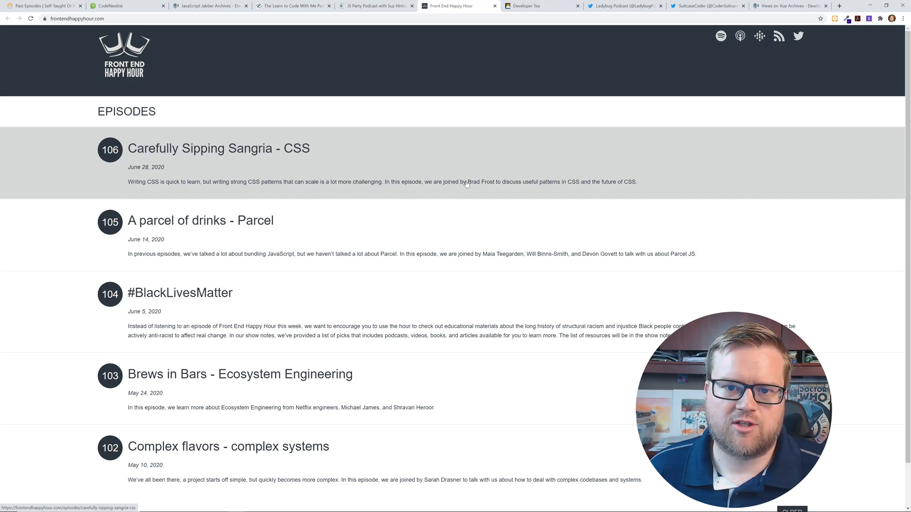
{"action": "mouse_move", "coordinate": [530, 255]}
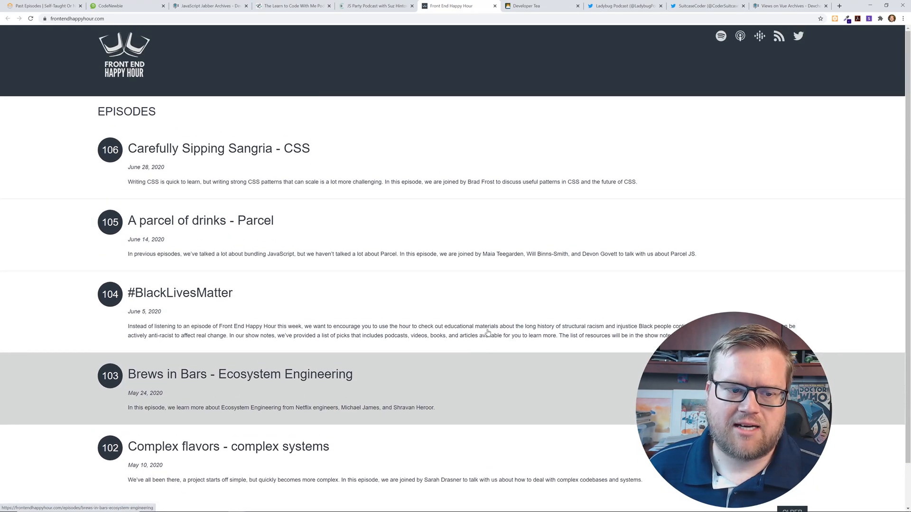
{"action": "mouse_move", "coordinate": [487, 278]}
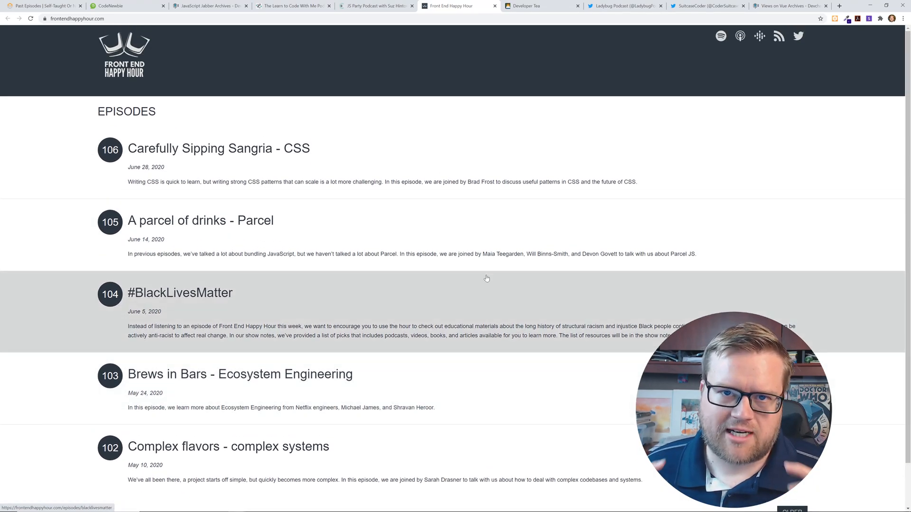
- Switch to Spec.fm's Developer Tea page and browse episodes from Uncomfortability, the Ultimate Teacher
{"action": "left_click", "coordinate": [540, 5]}
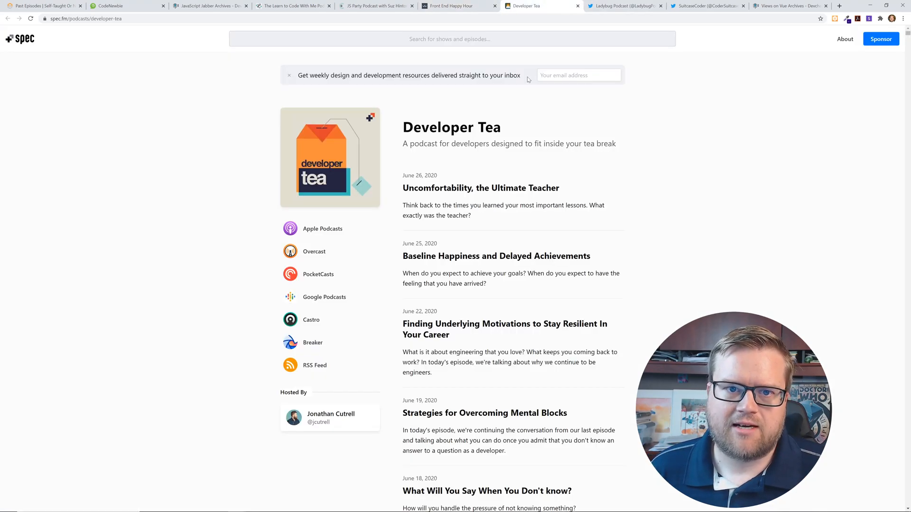
{"action": "mouse_move", "coordinate": [476, 153]}
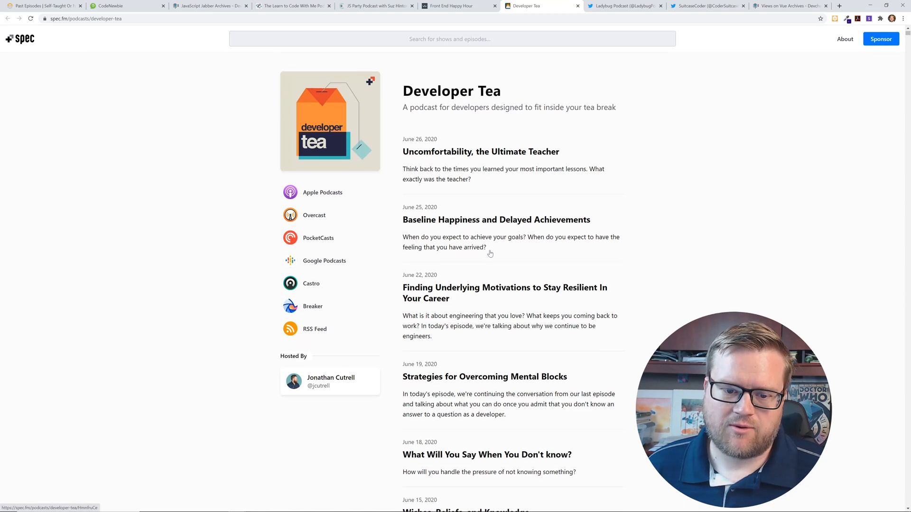
{"action": "scroll", "scroll_direction": "down", "scroll_amount": 3}
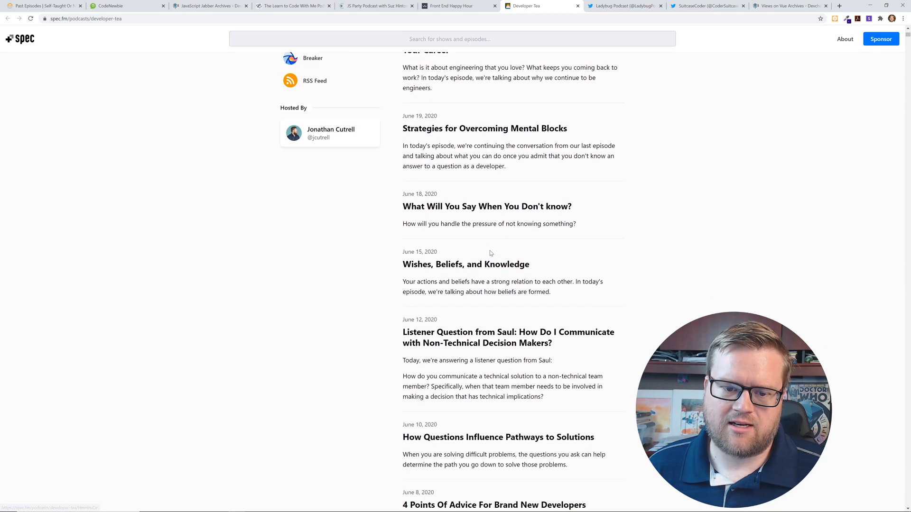
{"action": "scroll", "scroll_direction": "up", "scroll_amount": 3}
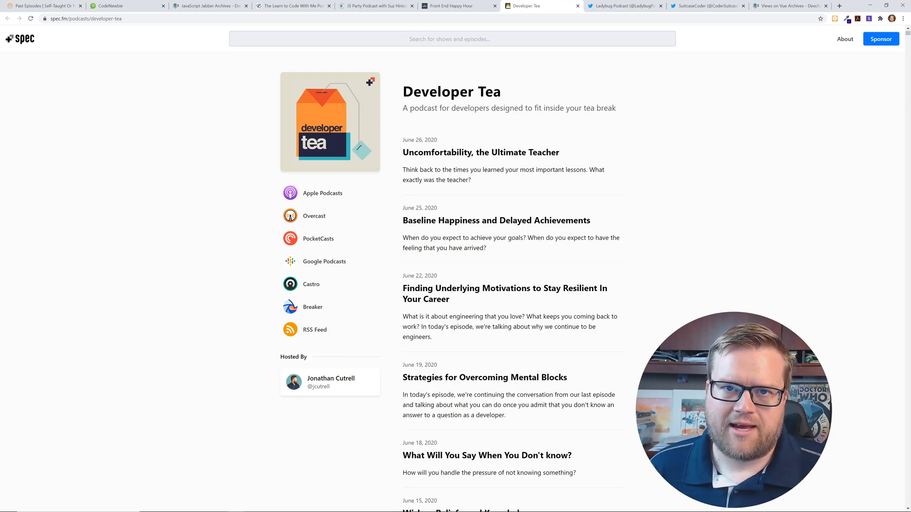
{"action": "left_click", "coordinate": [624, 5]}
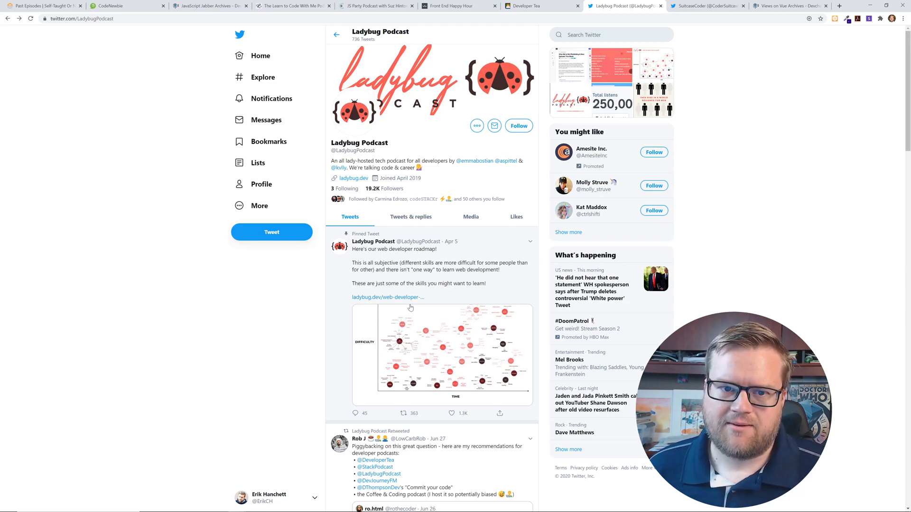
{"action": "left_click", "coordinate": [340, 167]}
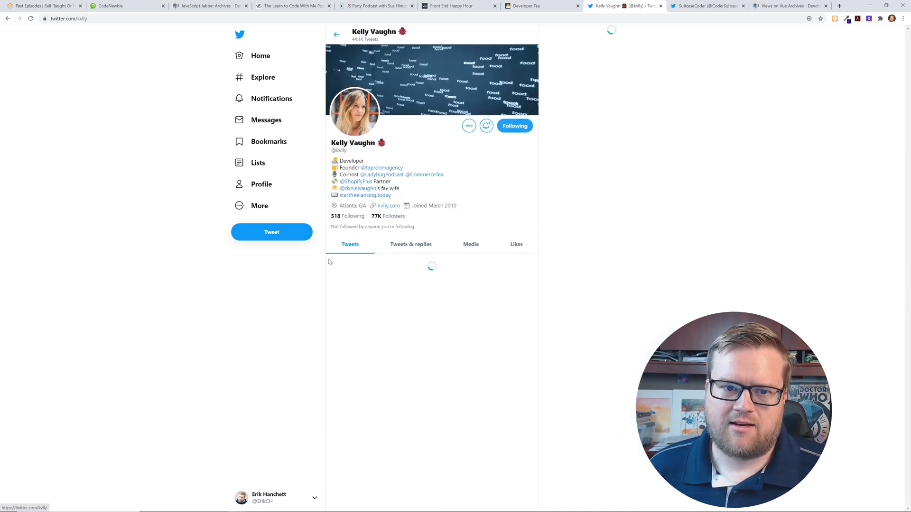
{"action": "left_click", "coordinate": [380, 175]}
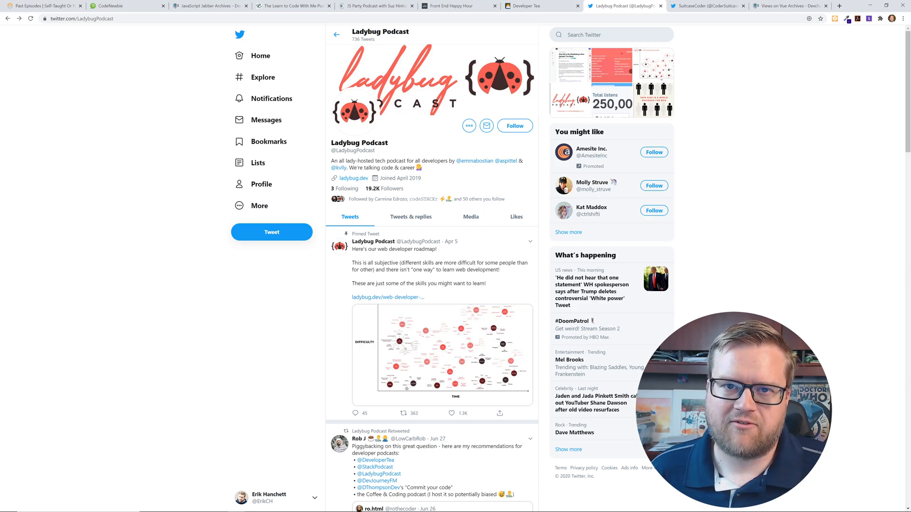
- Switch to the SuitcaseCoder Twitter profile with its coding bootcamp podcast tweet
{"action": "left_click", "coordinate": [703, 5]}
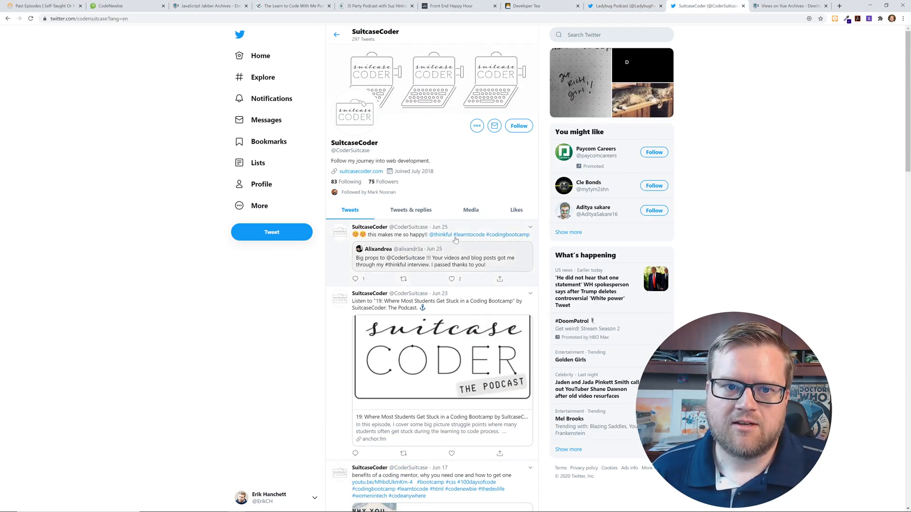
{"action": "mouse_move", "coordinate": [468, 235]}
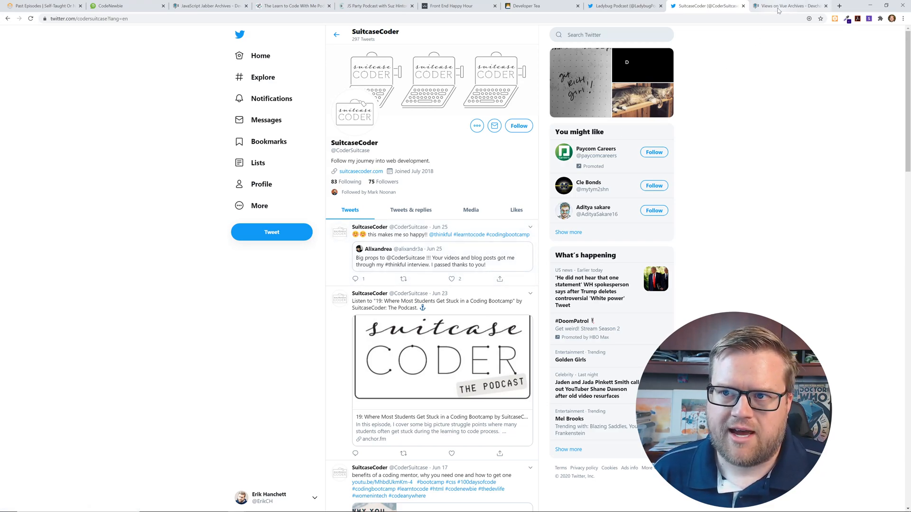
- Switch to DevChat.tv's Views on Vue archive and browse VoV 111 and episodes 108 through 106
{"action": "left_click", "coordinate": [791, 6]}
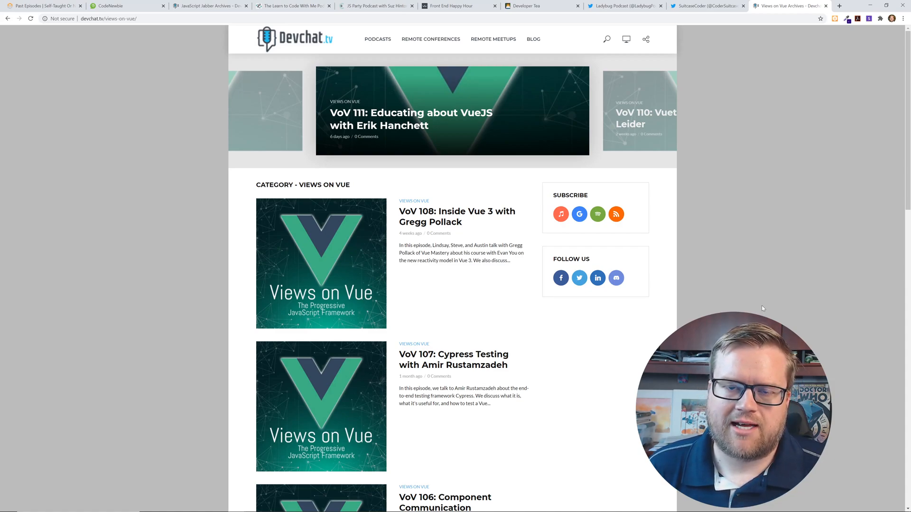
{"action": "scroll", "scroll_direction": "down", "scroll_amount": 3}
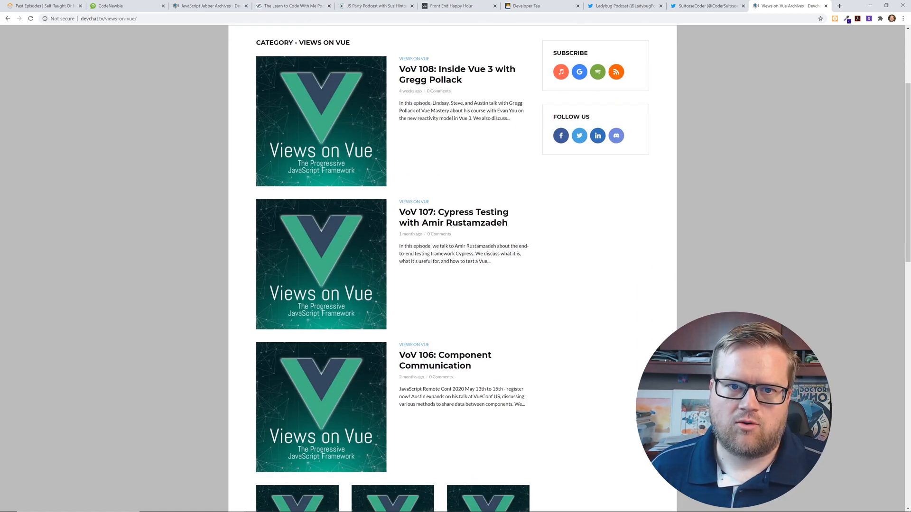
{"action": "scroll", "scroll_direction": "up", "scroll_amount": 3}
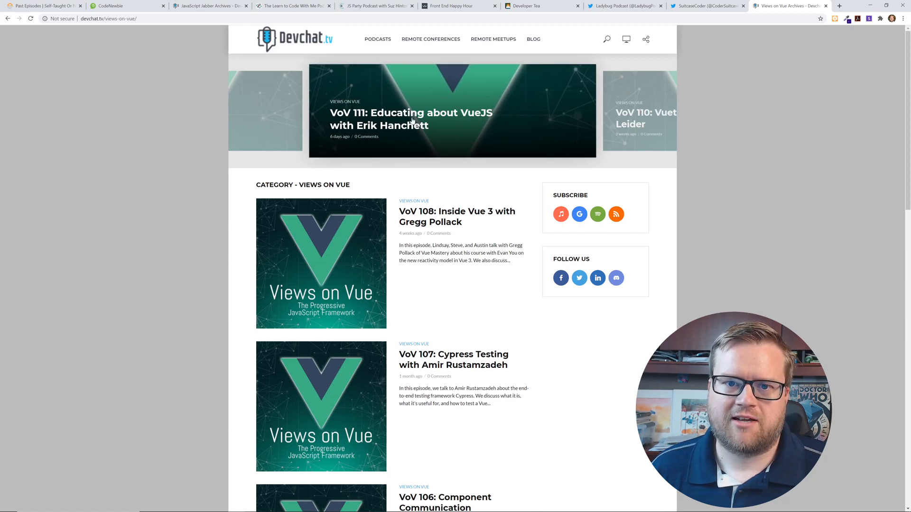